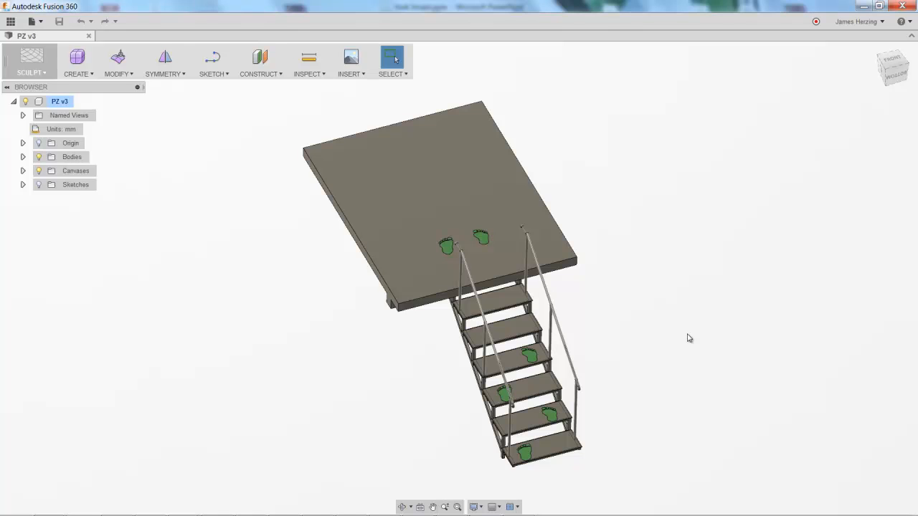
mouse_move(534, 470)
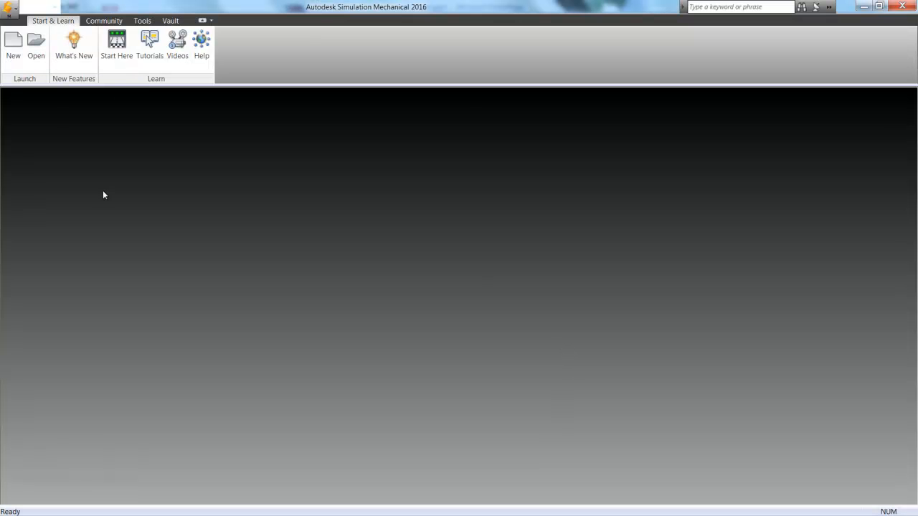
Open Hulk Stairs 2.igs and choose linear static stress as the analysis type.
click(35, 43)
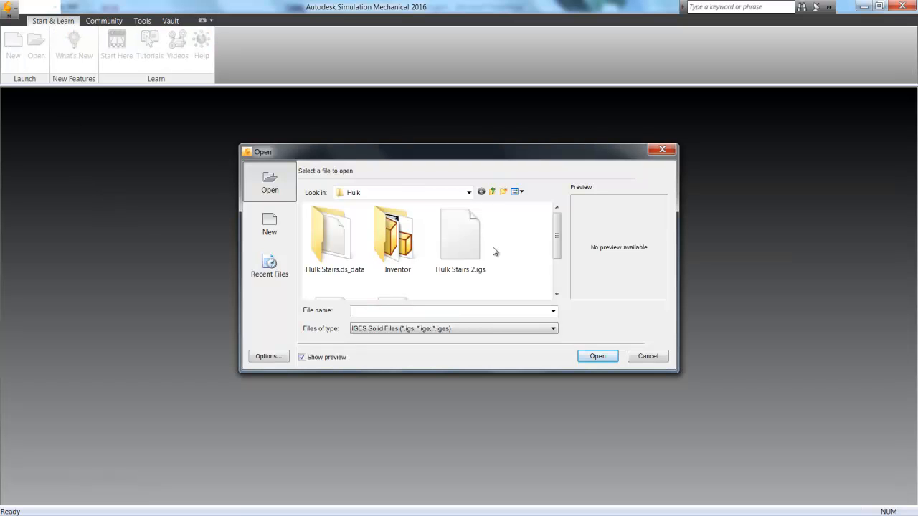
click(596, 356)
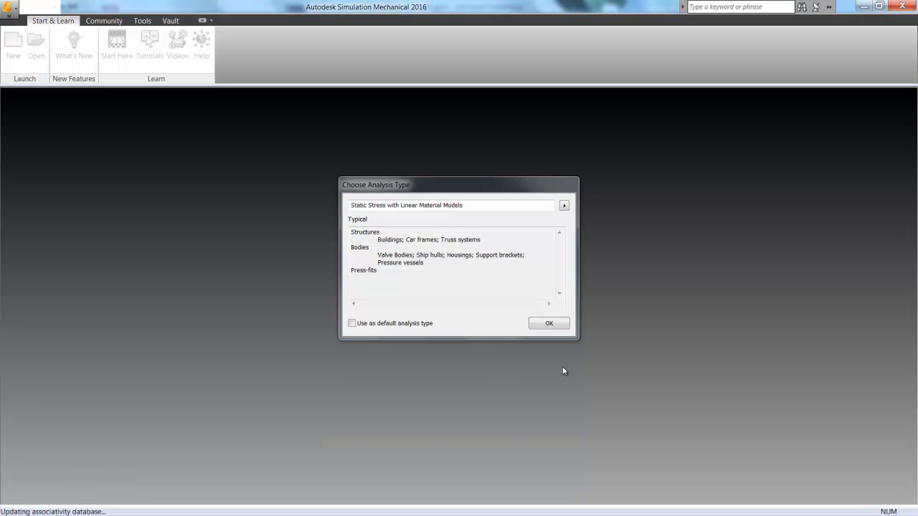
click(563, 205)
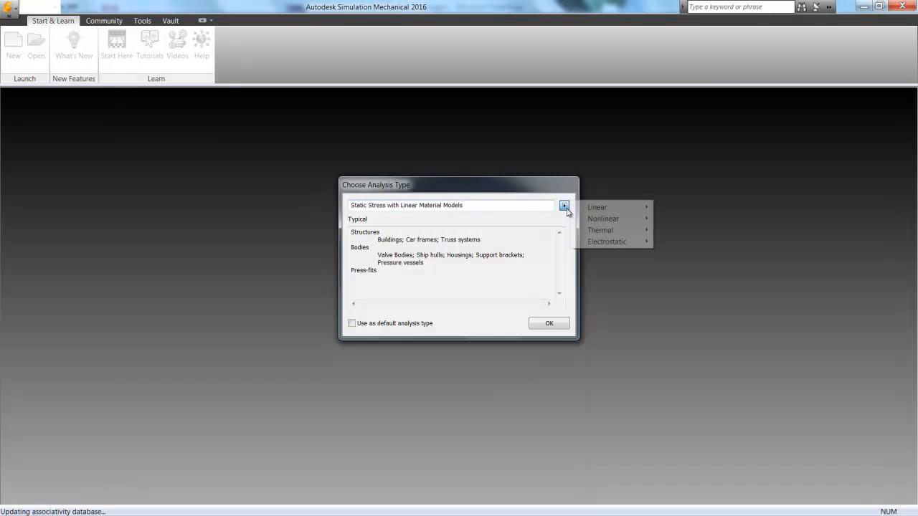
mouse_move(603, 218)
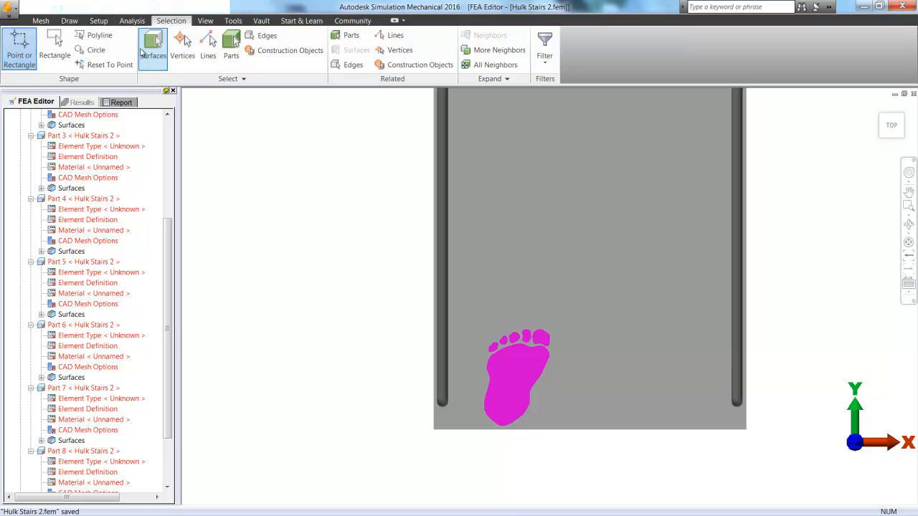
Apply a distributed -1400 lbf surface force along Z to the first footprint.
click(97, 20)
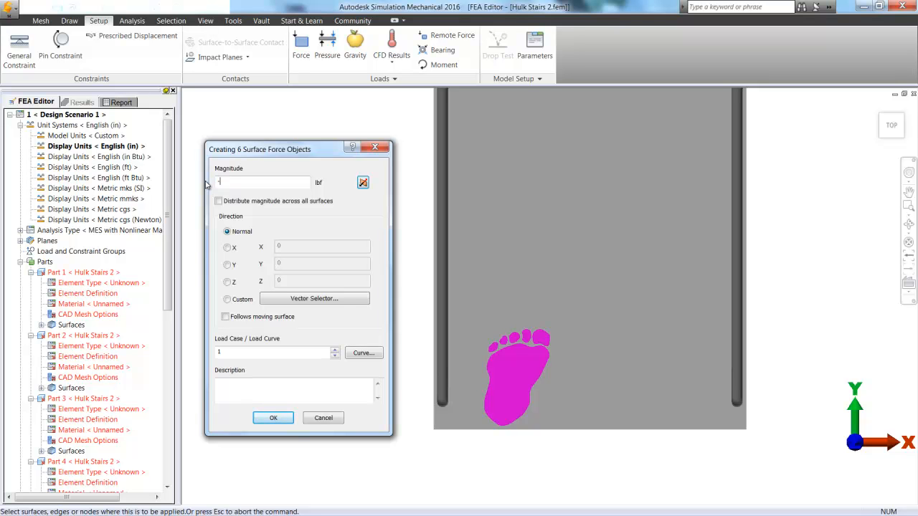
text(-1400)
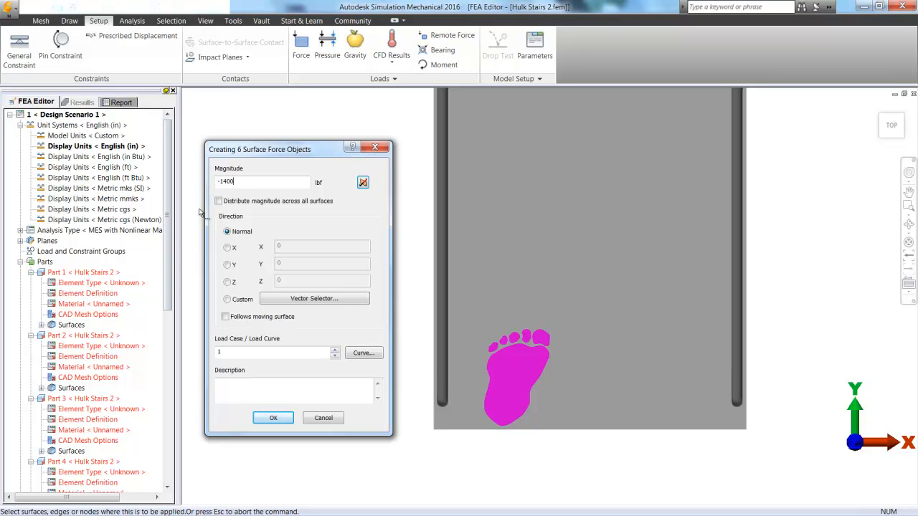
click(218, 201)
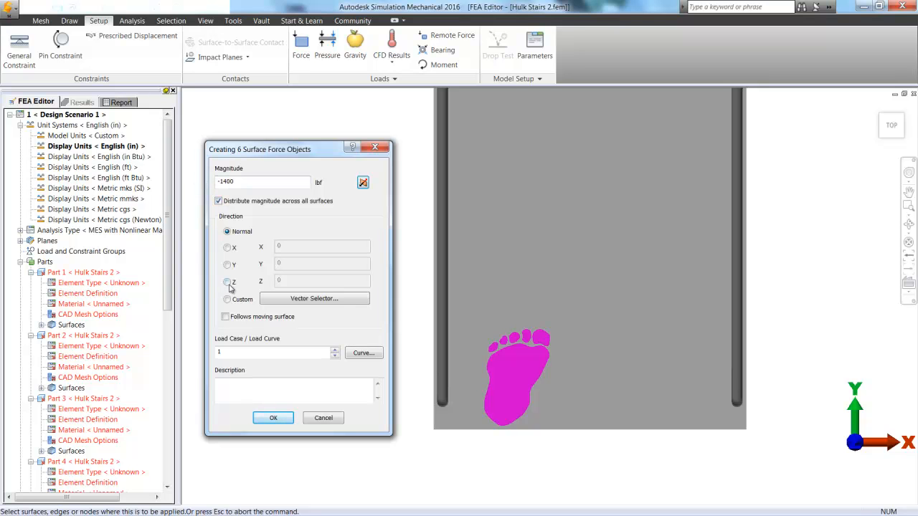
click(226, 279)
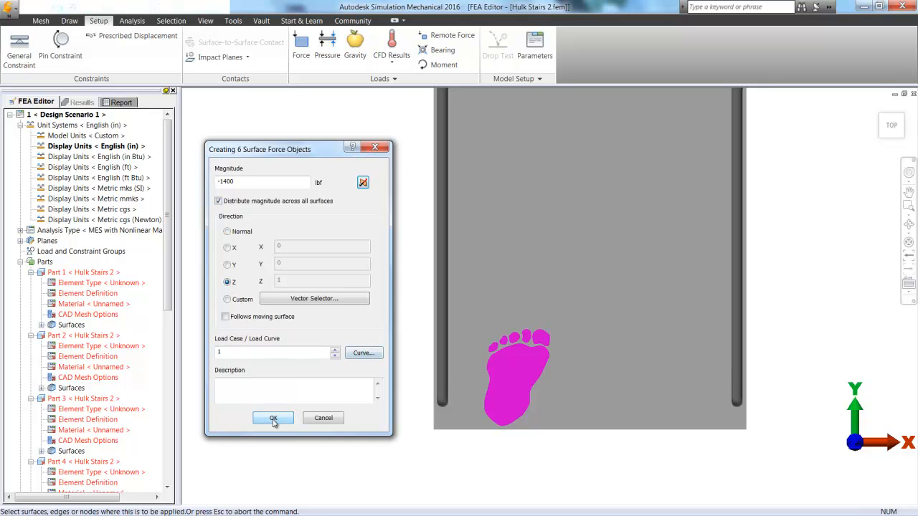
click(273, 419)
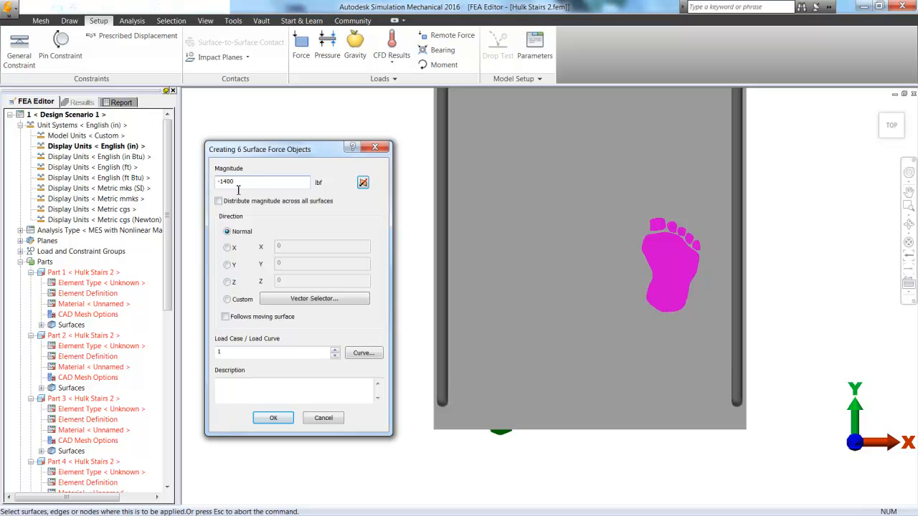
Apply the same distributed Z-direction force to the second footprint and start the next.
click(218, 200)
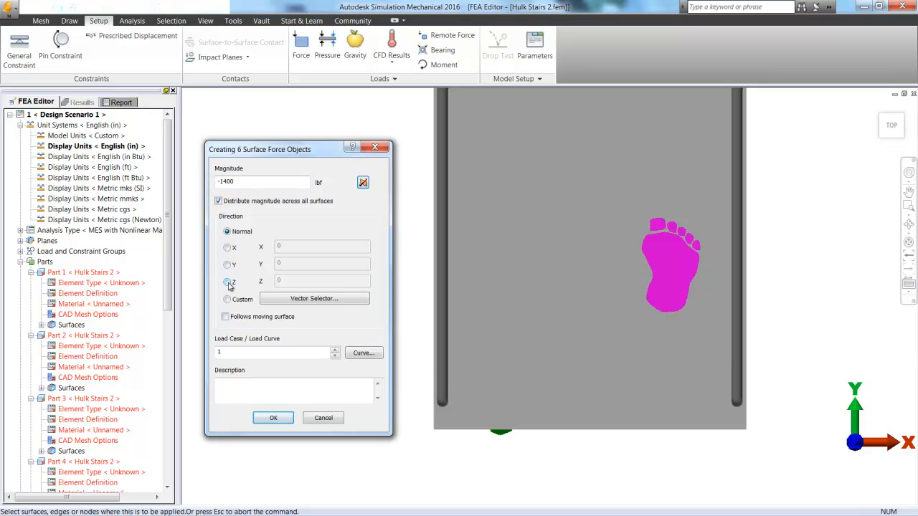
click(226, 280)
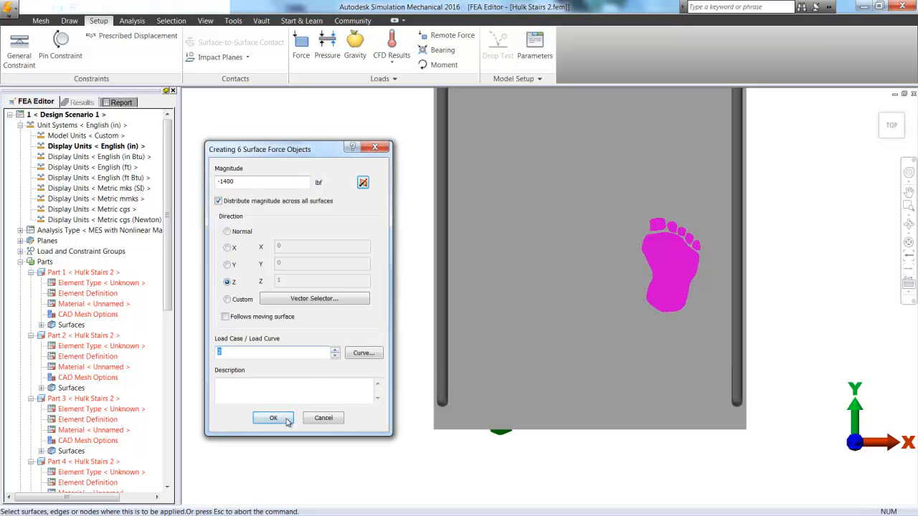
click(272, 419)
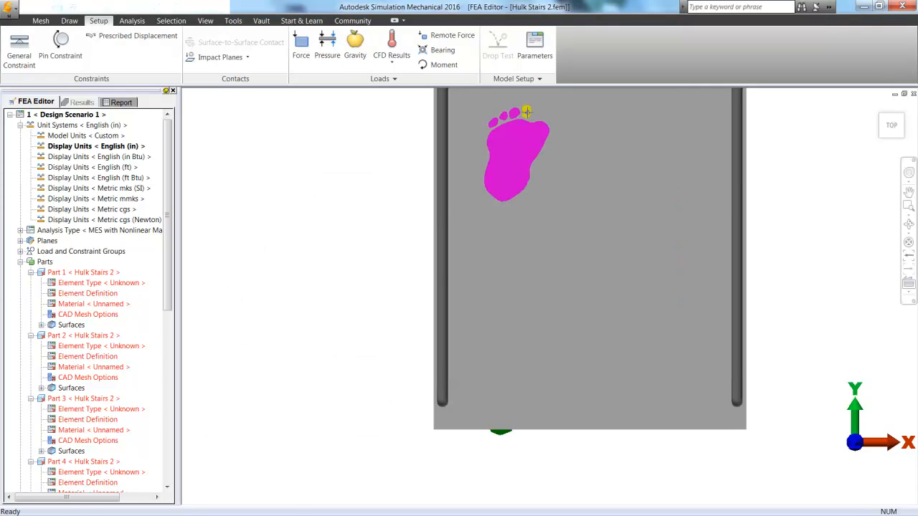
click(301, 45)
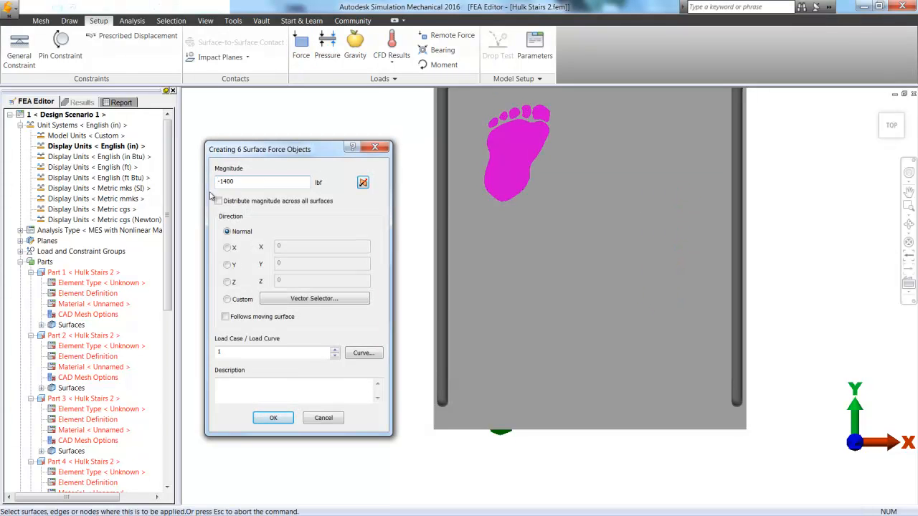
Load the remaining footprints, including the landing pair with magnitude 15001, then go to Mesh.
click(272, 419)
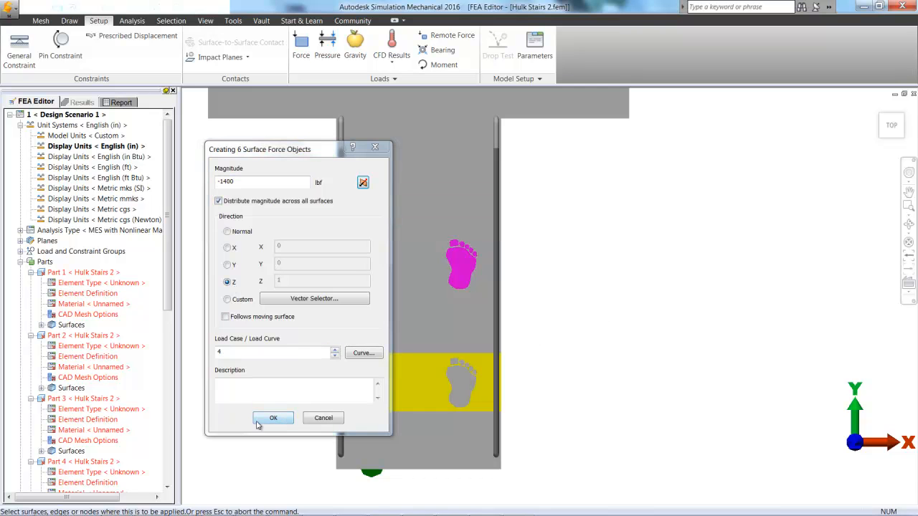
click(273, 419)
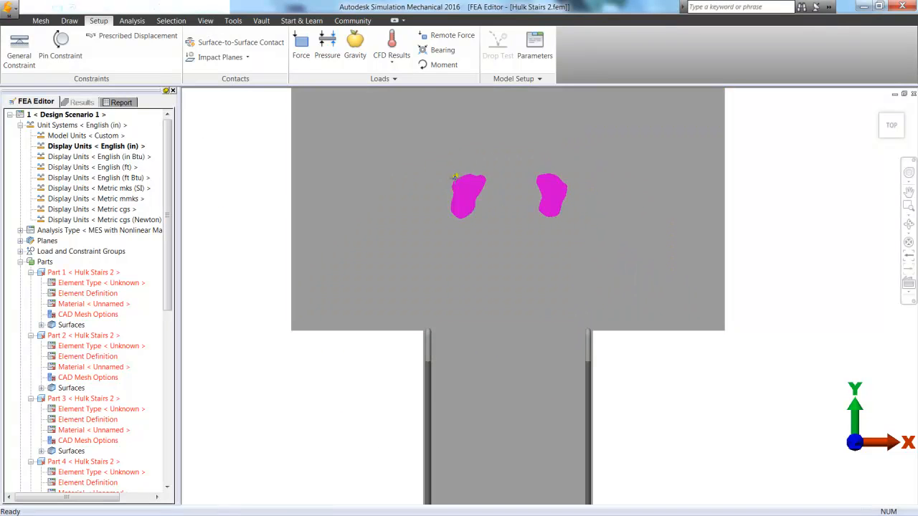
click(301, 43)
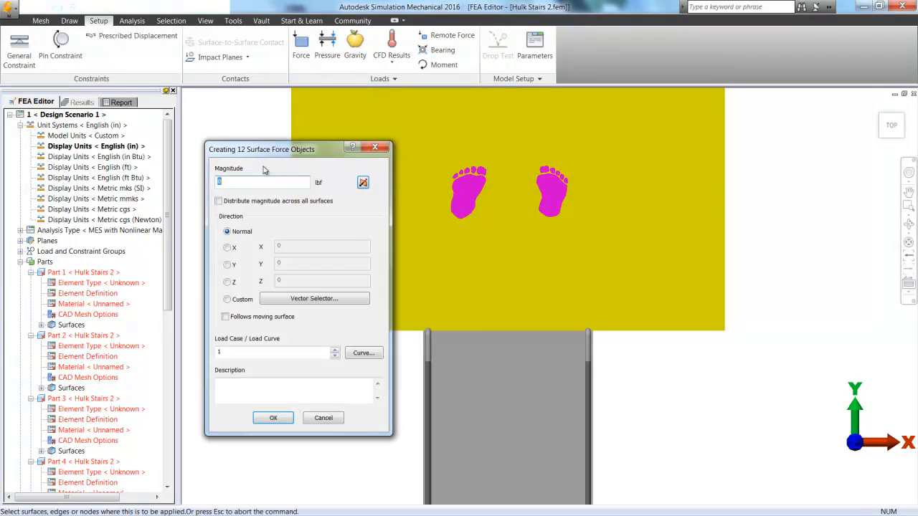
text(15001)
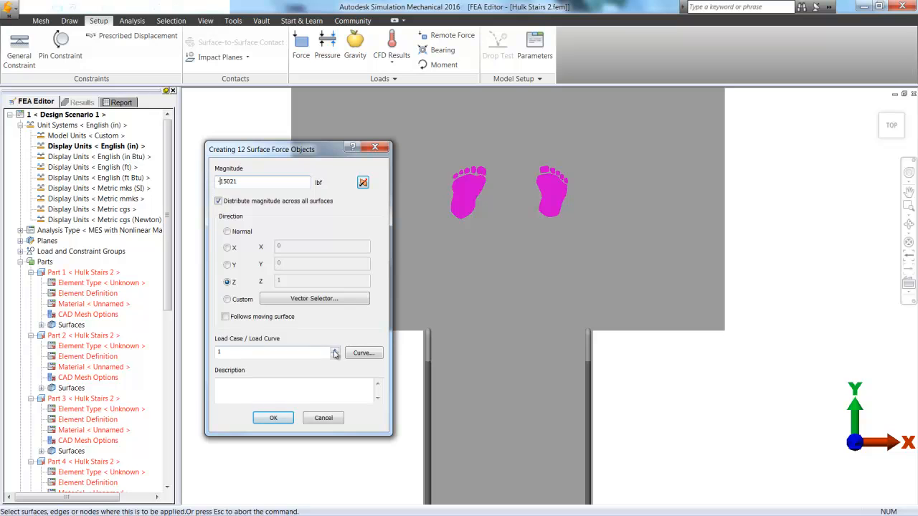
click(273, 418)
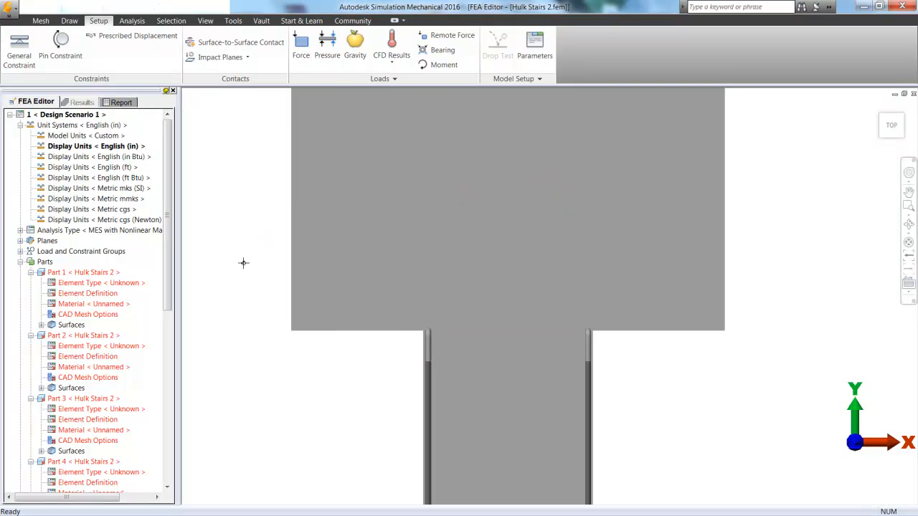
click(40, 20)
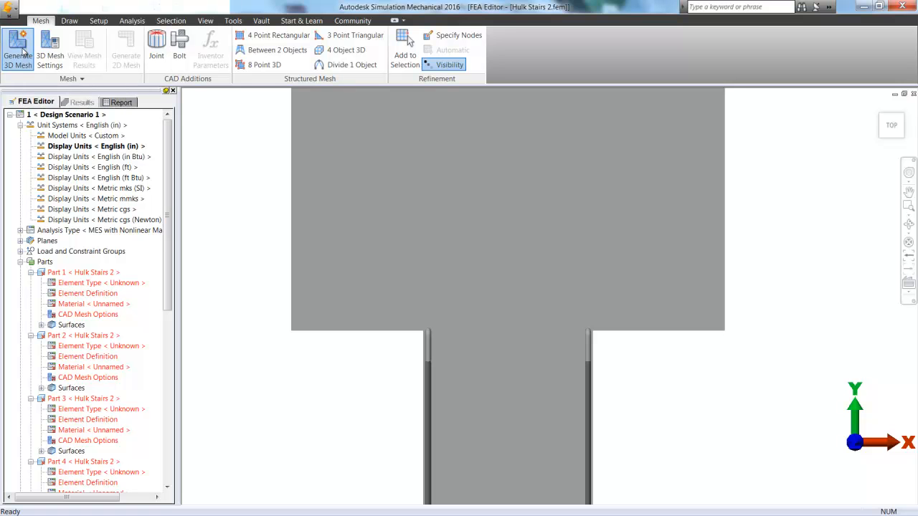
Generate the 3D mesh over the whole stairs model with default mesh settings.
click(17, 46)
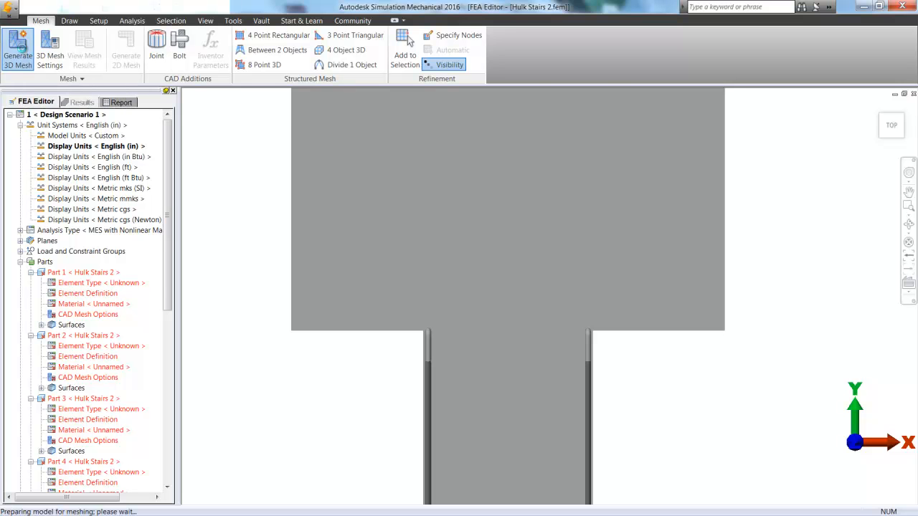
click(17, 46)
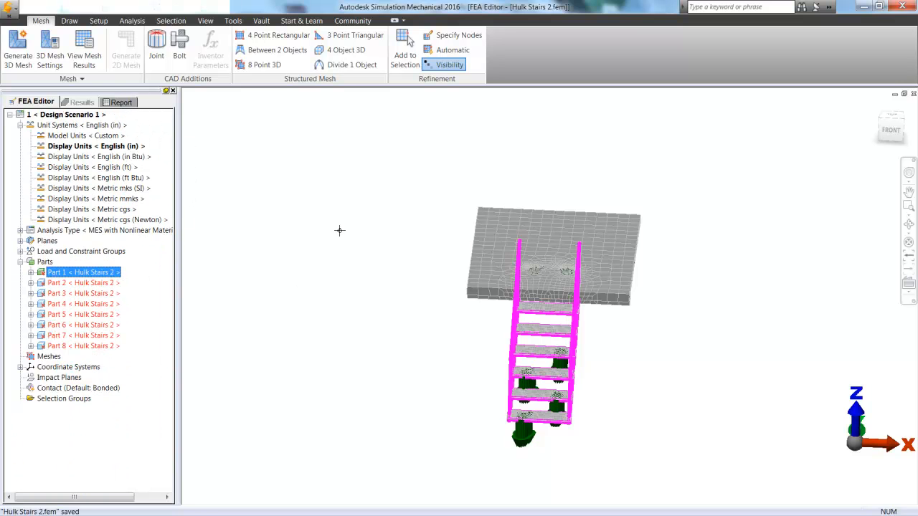
Assign an ASTM steel material to all eight stair parts via Edit > Material.
right_click(81, 272)
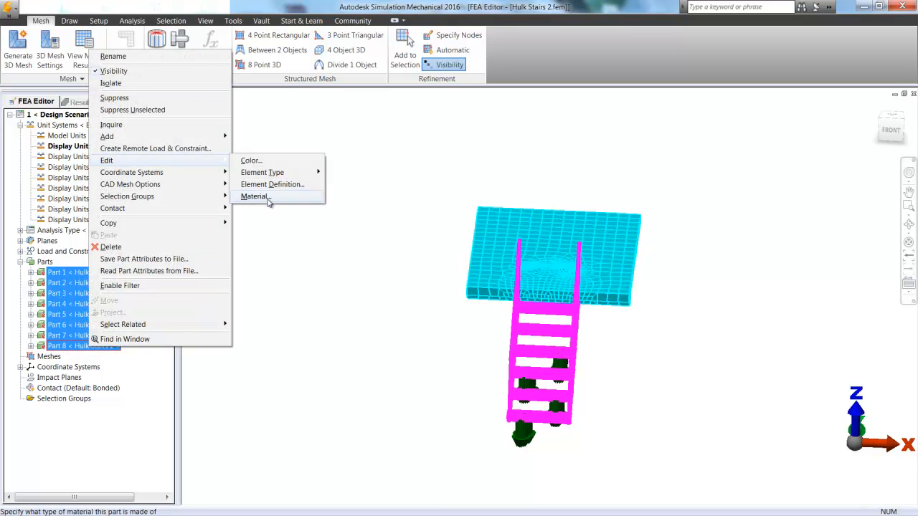
click(255, 197)
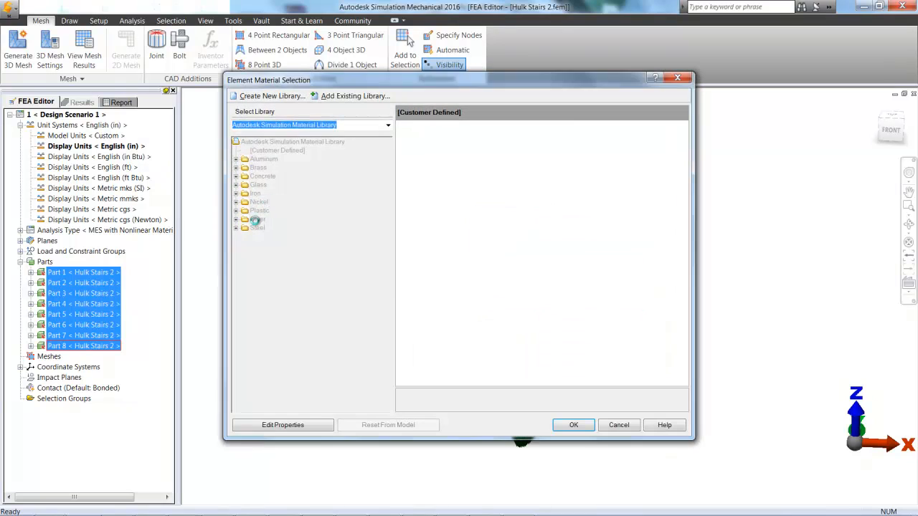
click(235, 227)
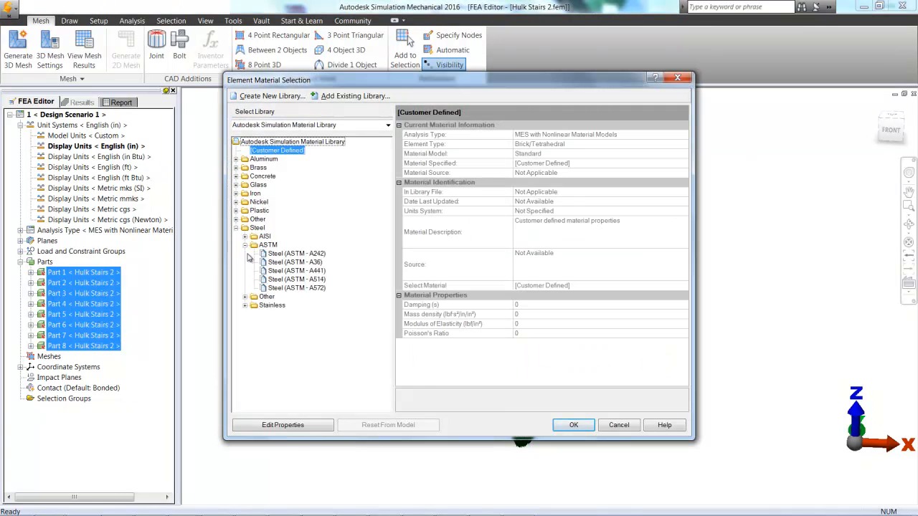
click(573, 424)
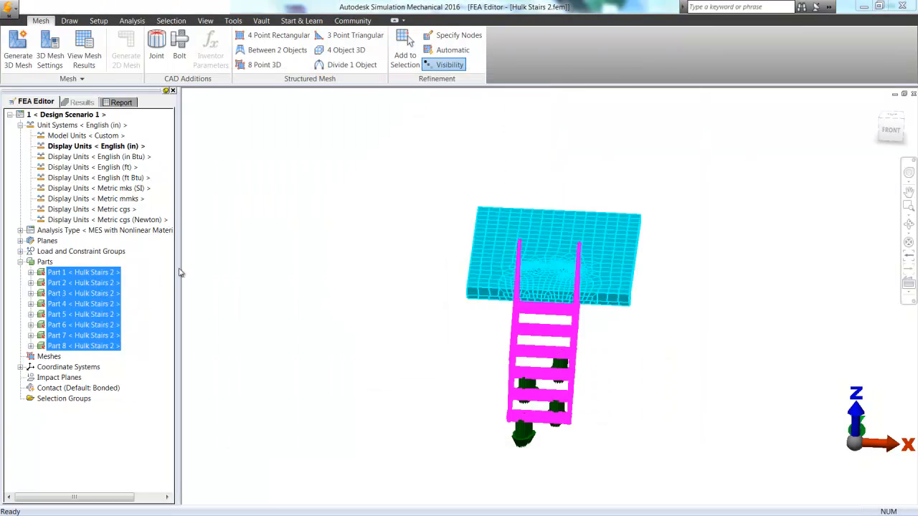
right_click(103, 230)
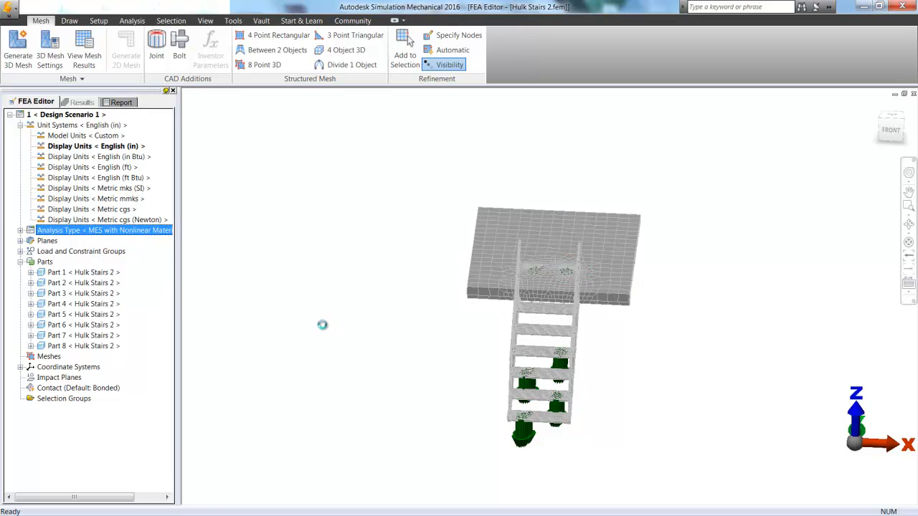
Set the analysis parameters to 100 time steps.
double_click(103, 230)
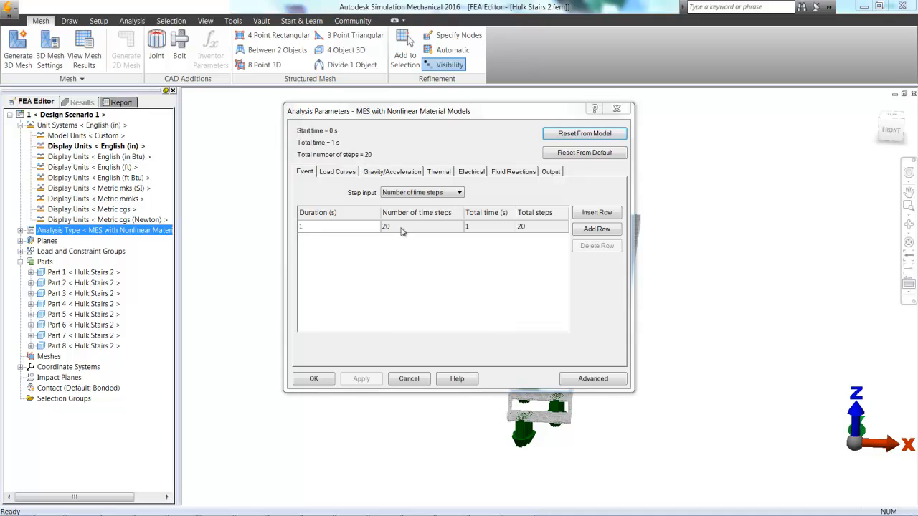
text(100)
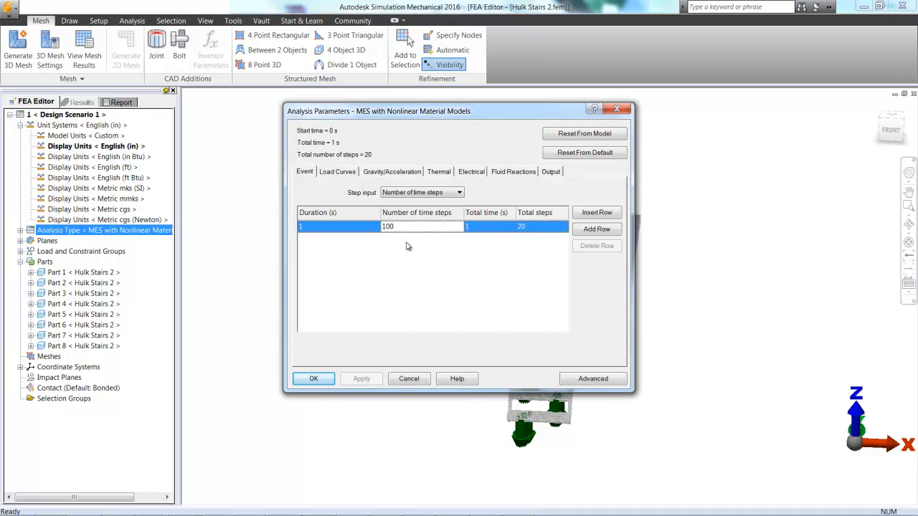
click(337, 173)
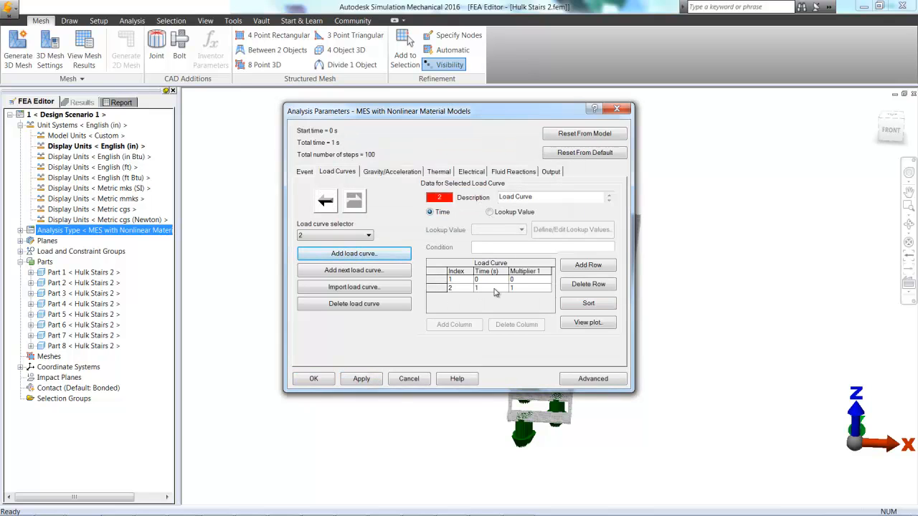
Edit the load curve table, add load curve 4, and accept the analysis parameters.
click(588, 264)
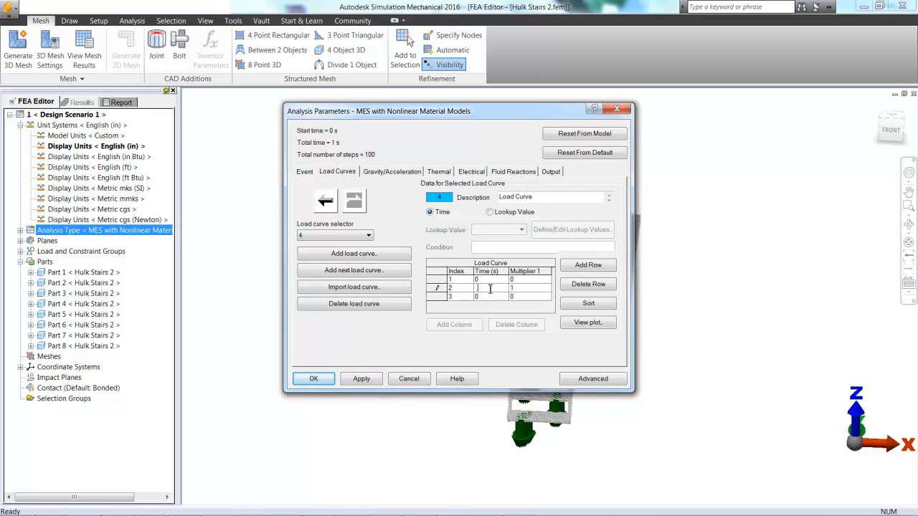
text(4)
click(529, 289)
text(0)
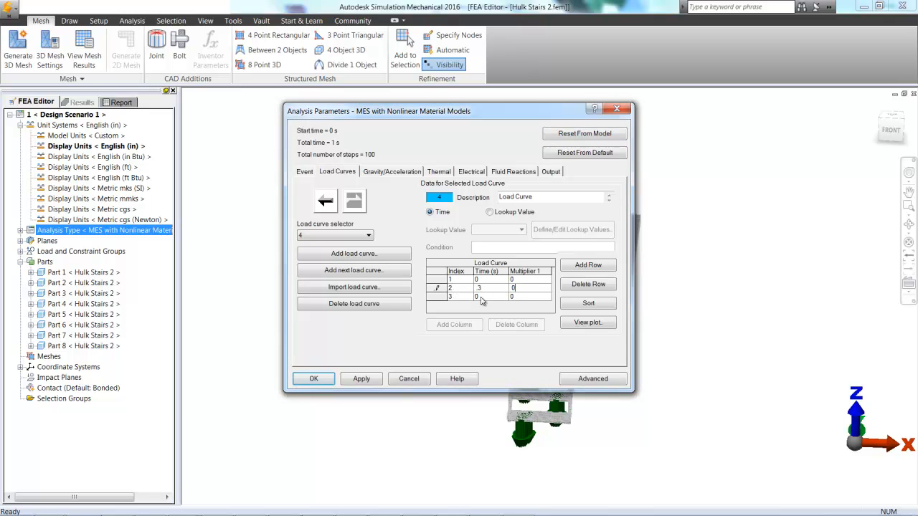
click(352, 253)
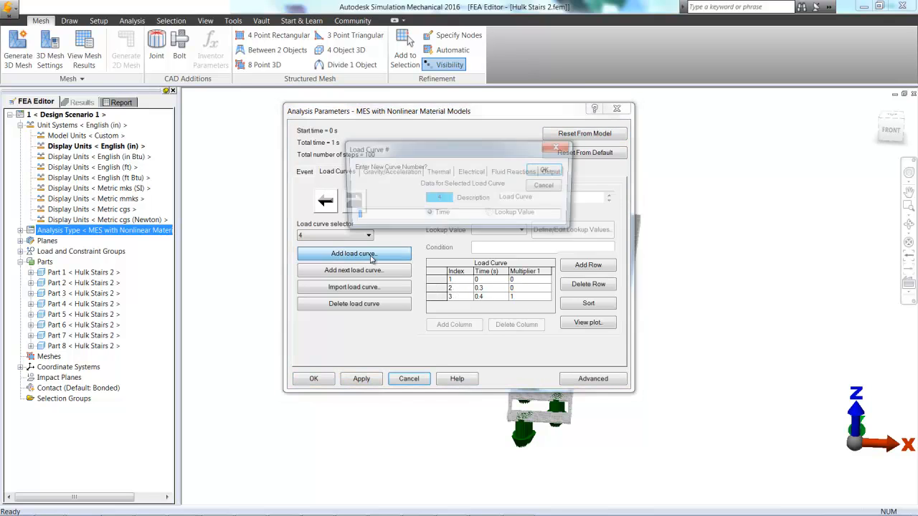
click(545, 169)
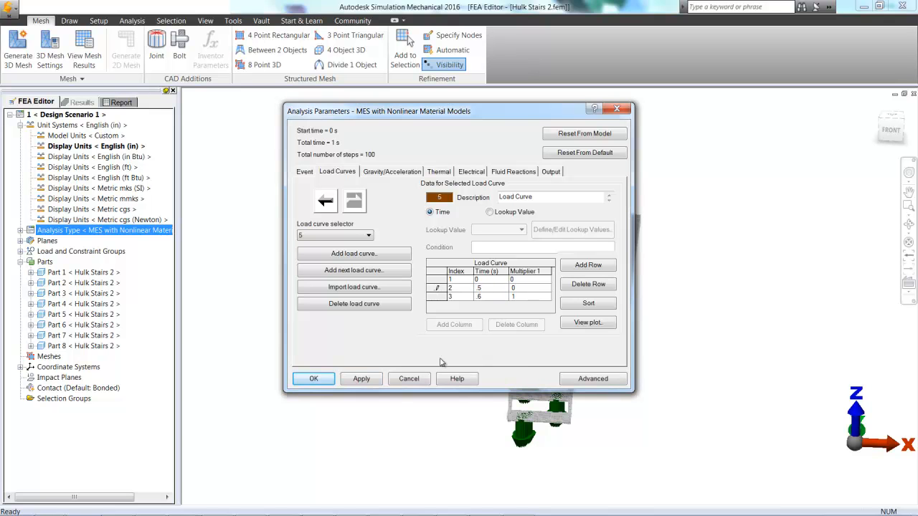
click(312, 378)
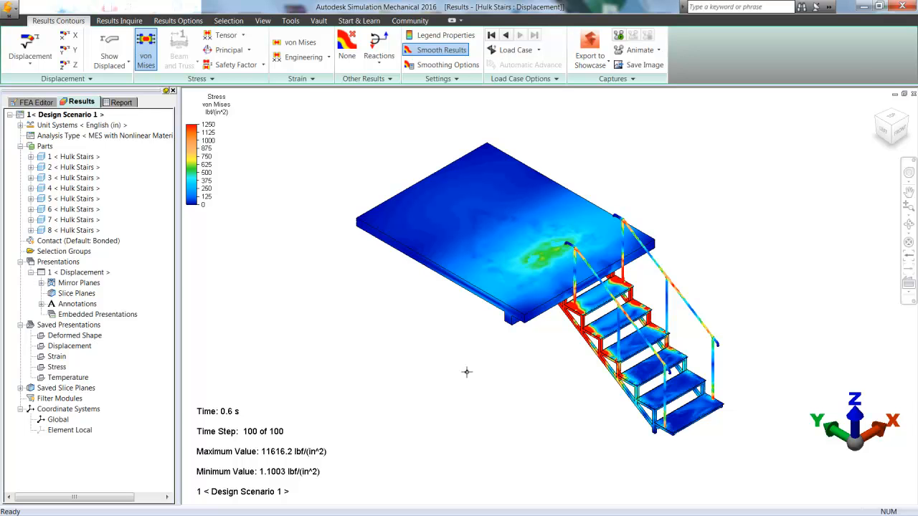
mouse_move(508, 342)
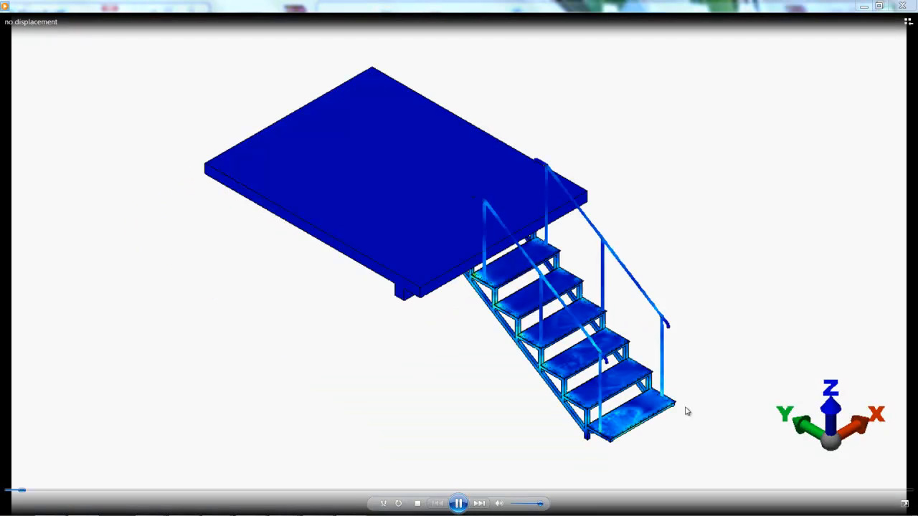
Play the exported stress animation AVI in Windows Media Player.
click(459, 502)
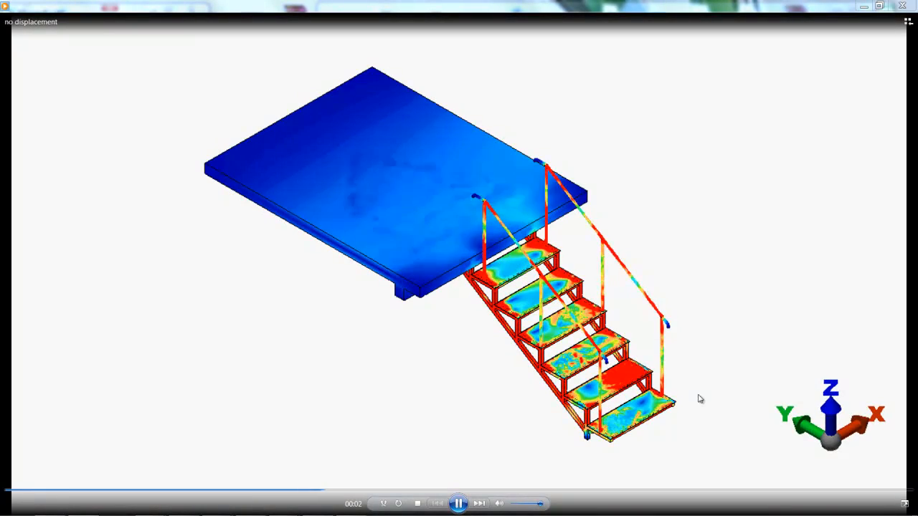